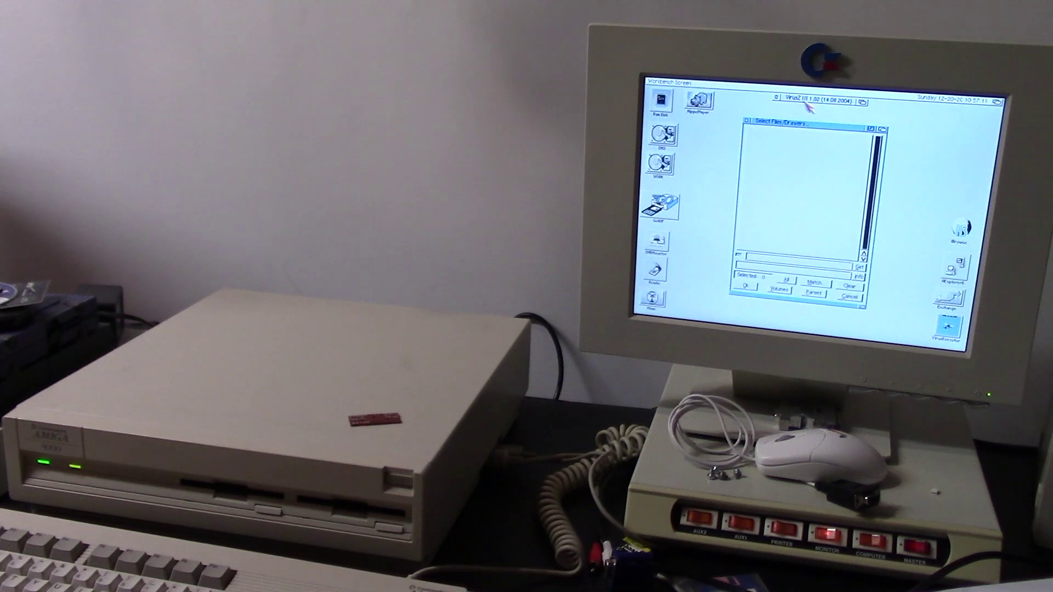
Select the Work: volume in the Select Files/Drawers requester and start the file check
{"action": "left_click", "coordinate": [776, 286]}
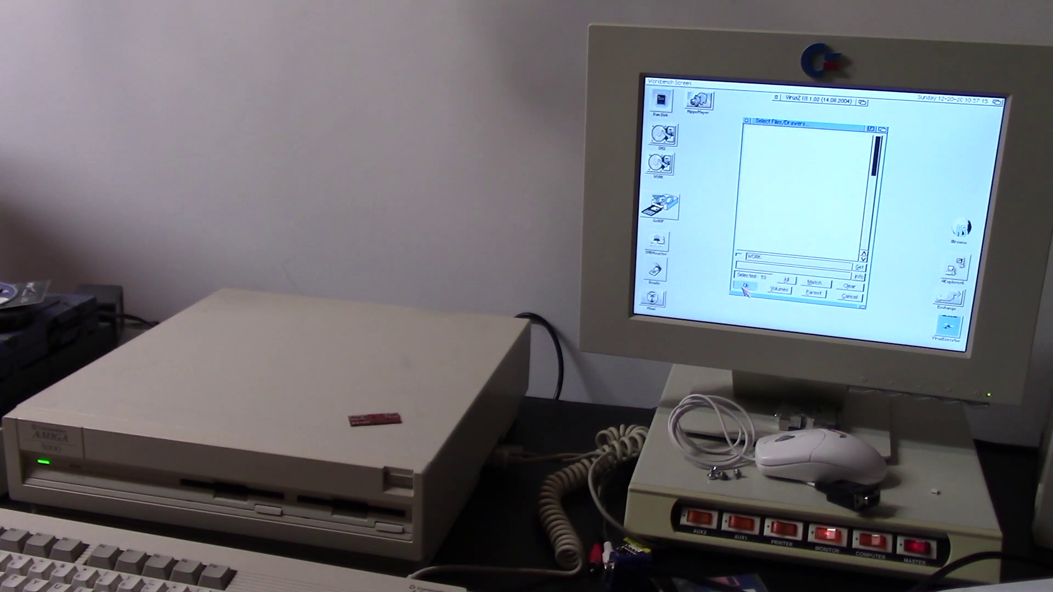
{"action": "left_click", "coordinate": [745, 287]}
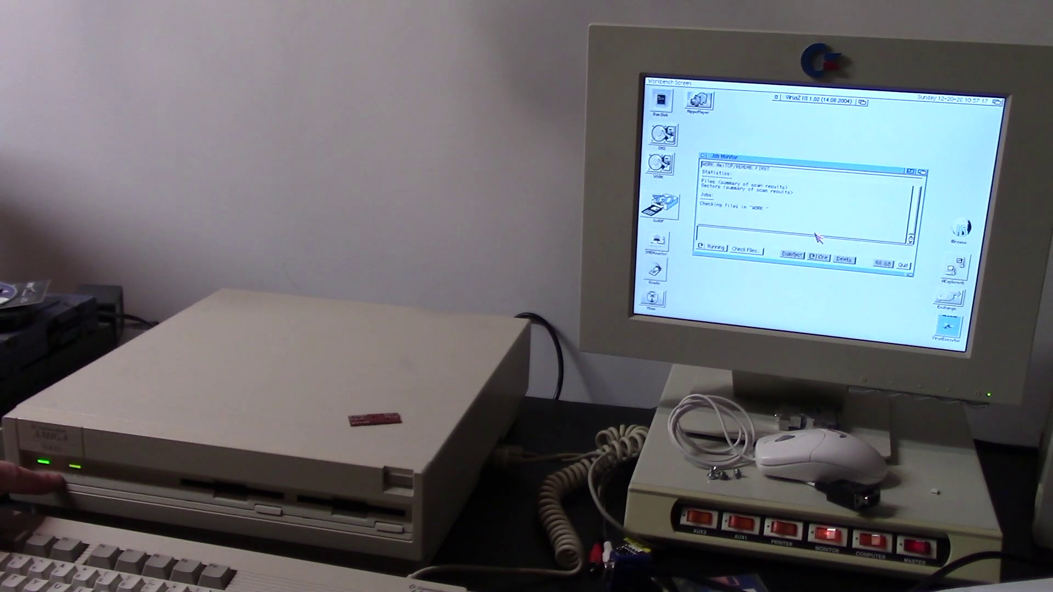